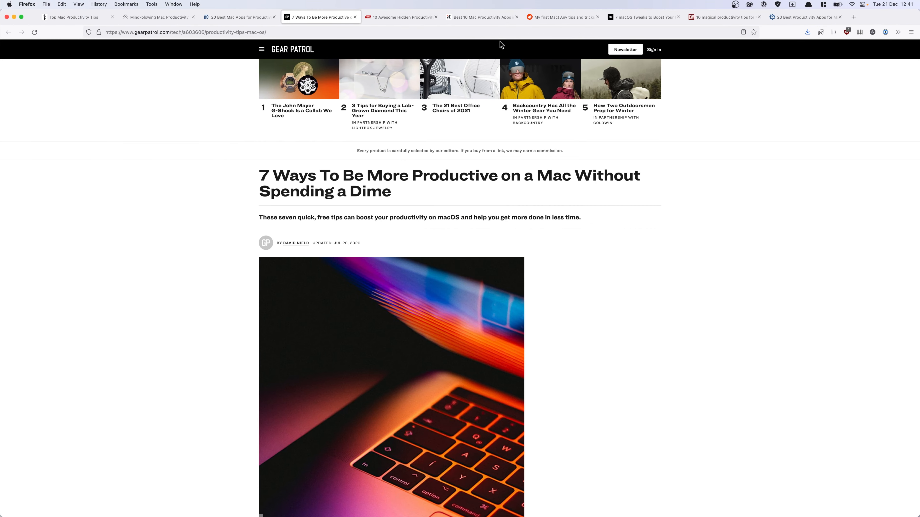
Switch Firefox to the '10 Awesome Hidden Productivity Tips' article tab
left_click(400, 17)
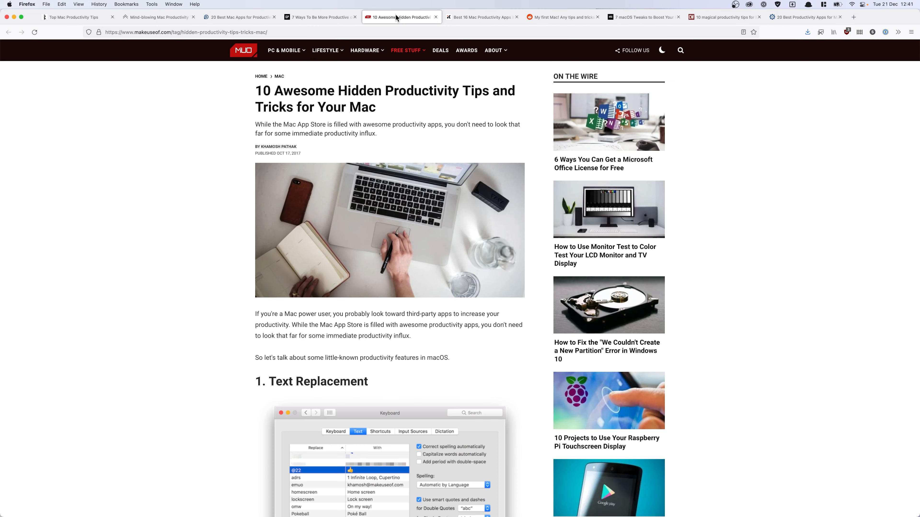
left_click(238, 16)
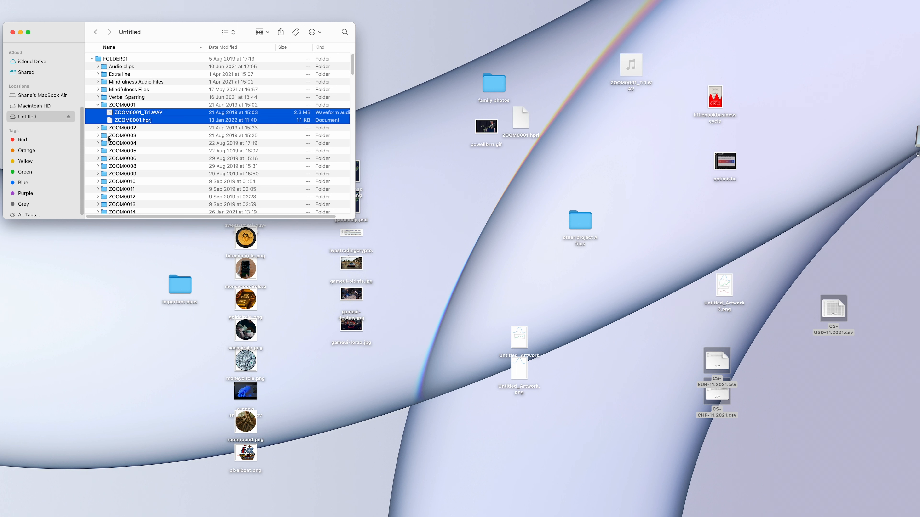
Show the Temp folder holding Folder and rightclicksaved.png after clearing the desktop
left_click(98, 128)
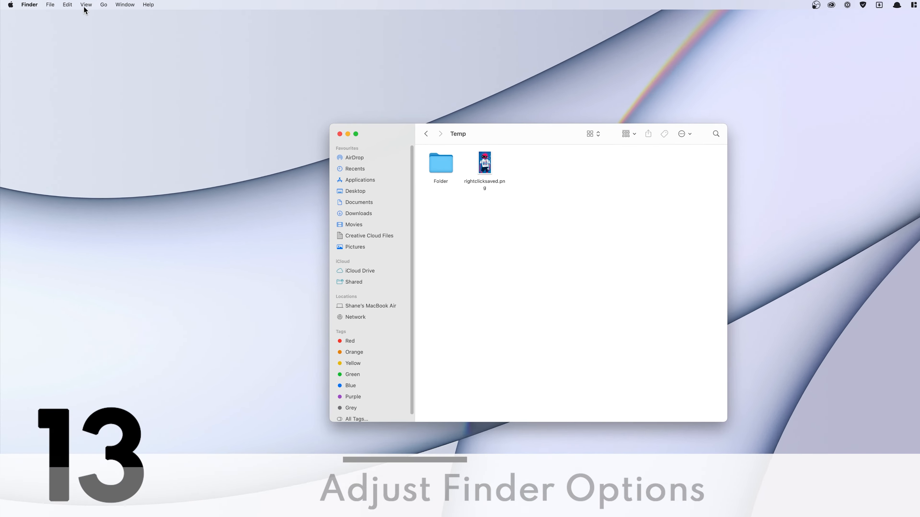
In the Temp folder's view options, set Sort By to Name
left_click(85, 5)
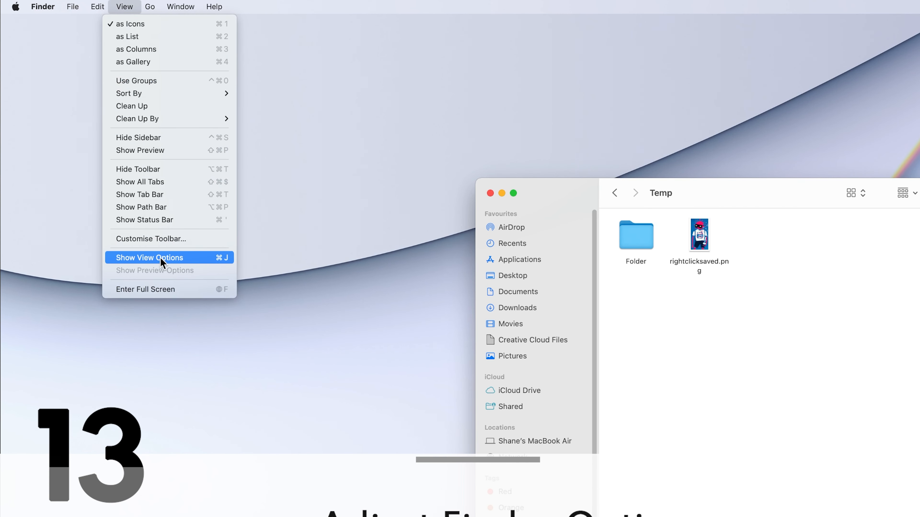
left_click(149, 258)
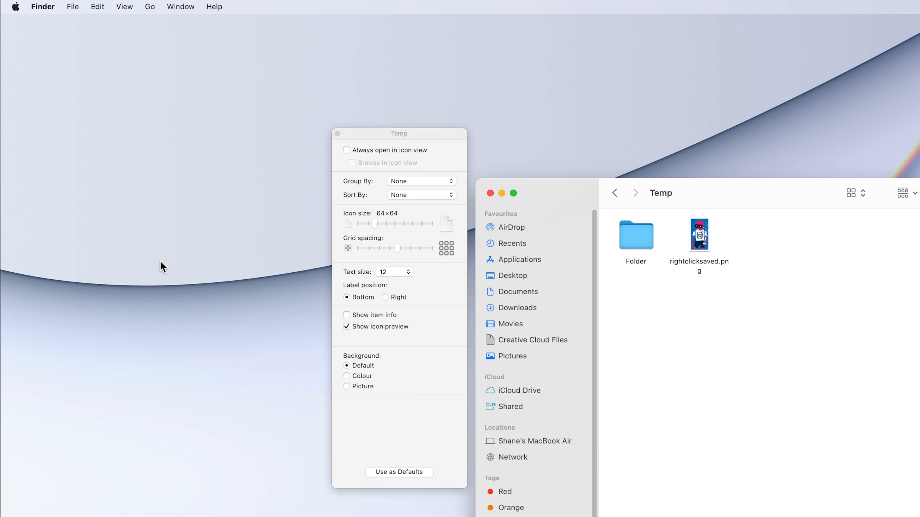
left_click(421, 195)
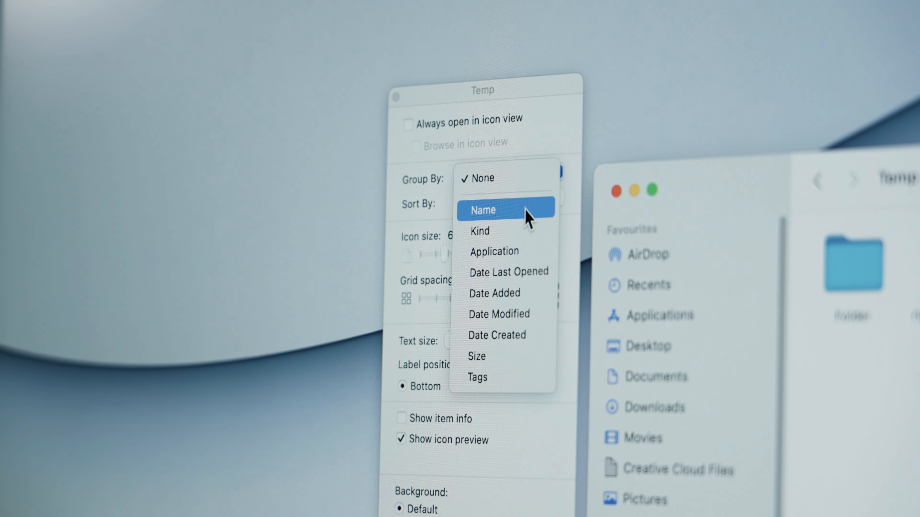
left_click(469, 204)
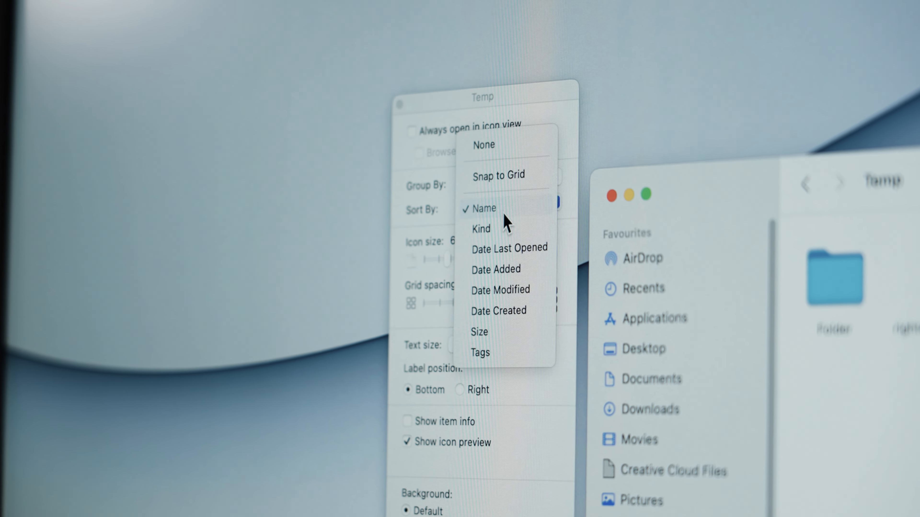
left_click(42, 6)
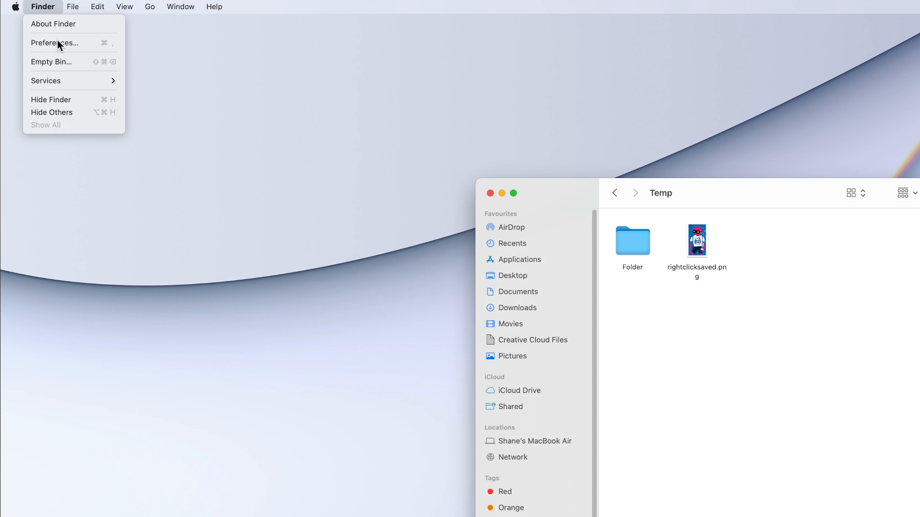
Show the Advanced settings of Finder Preferences
left_click(55, 43)
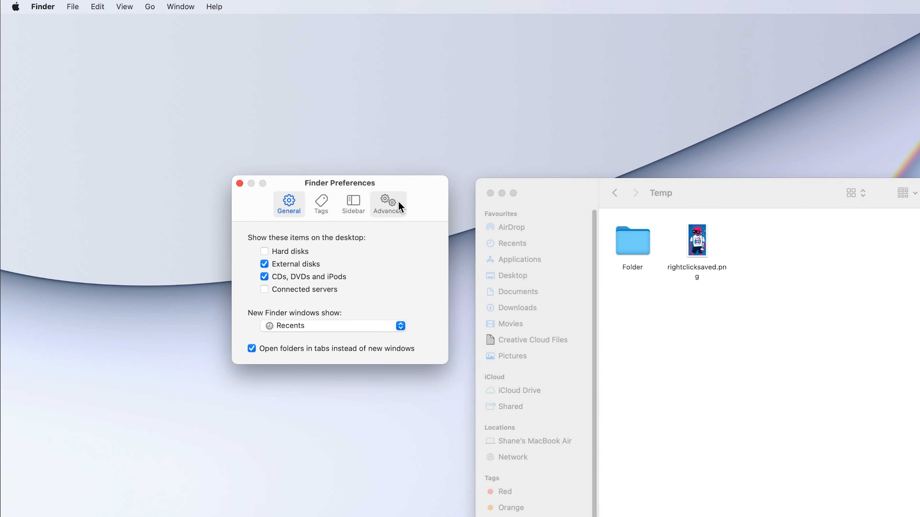
left_click(387, 204)
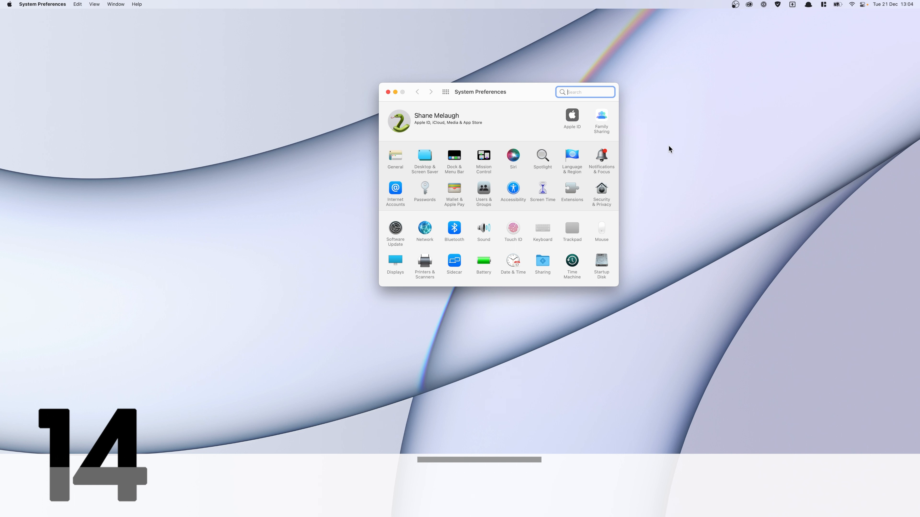
In Notifications & Focus, switch off Allow Notifications for the listed apps
left_click(601, 158)
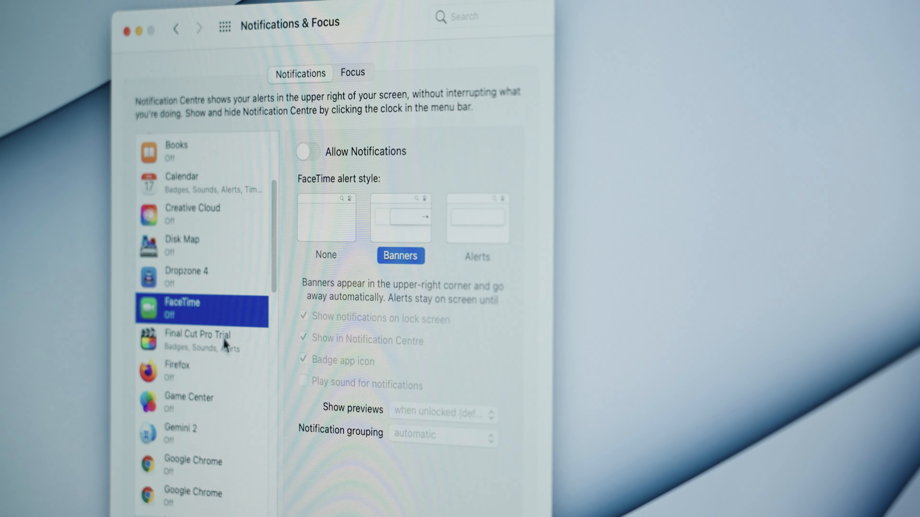
left_click(862, 5)
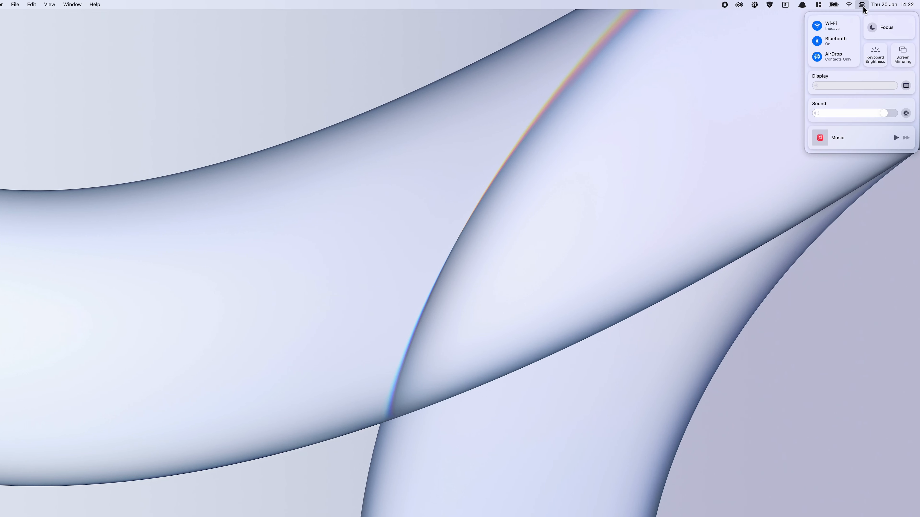